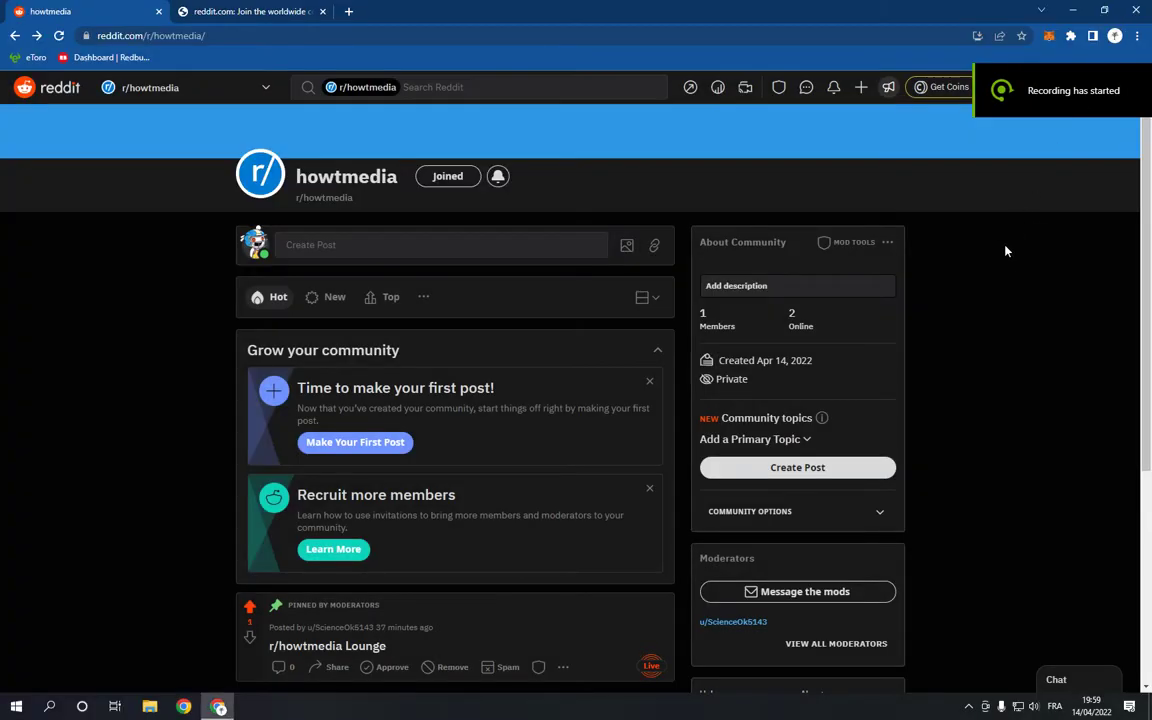
mouse_move(1007, 286)
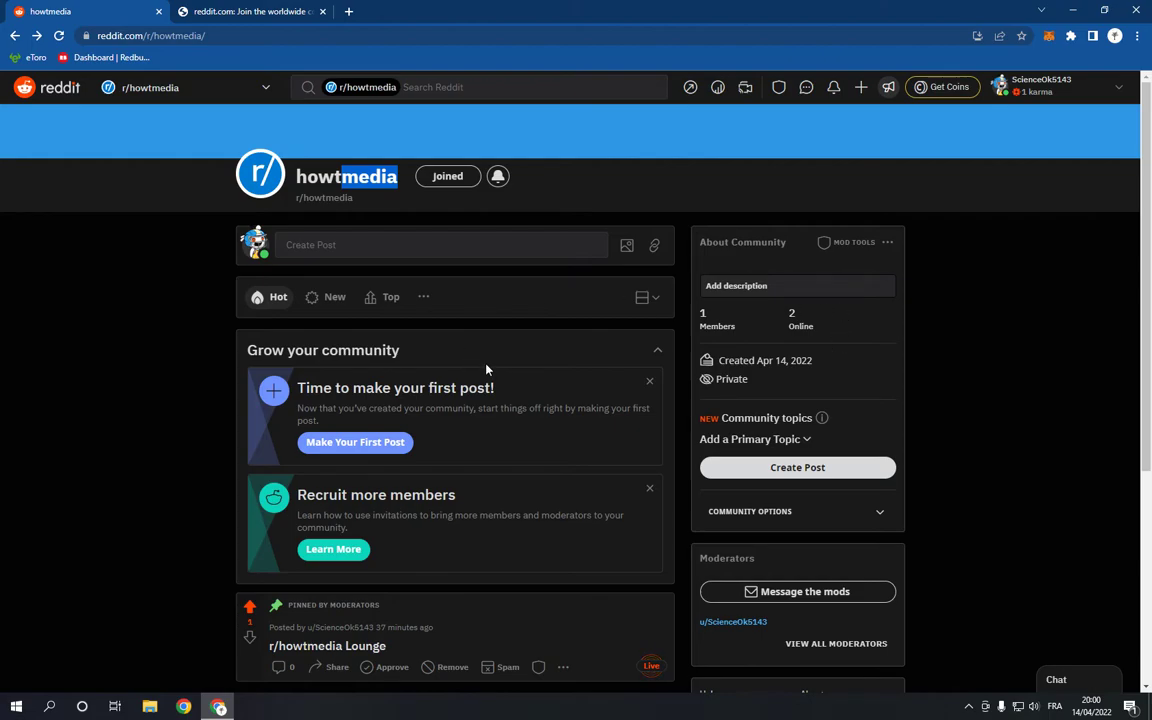
mouse_move(461, 365)
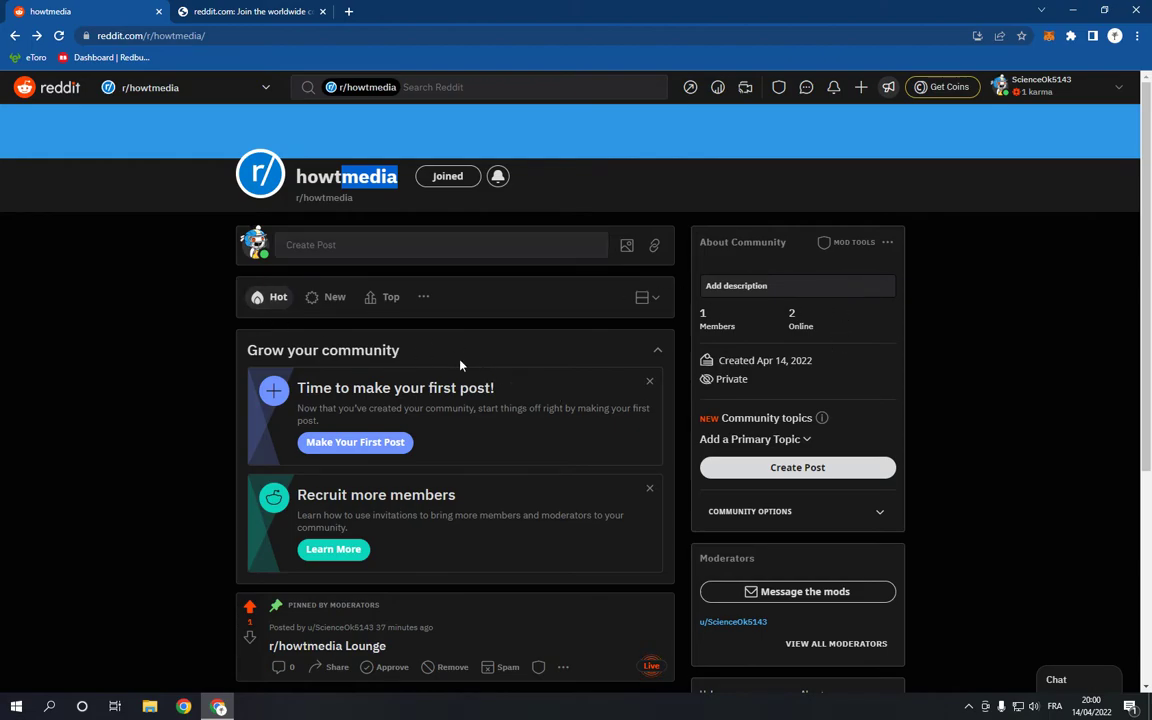
mouse_move(707, 359)
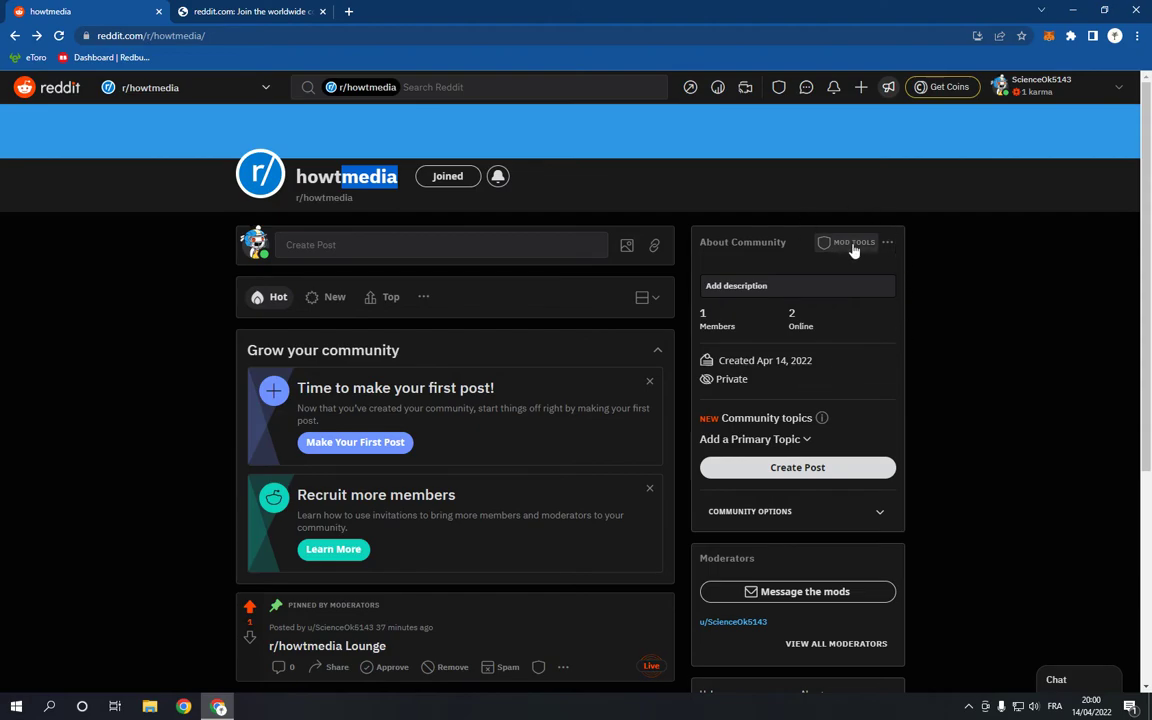
Open r/howtmedia's Mod Tools and scroll the sidebar down to Community settings.
click(853, 242)
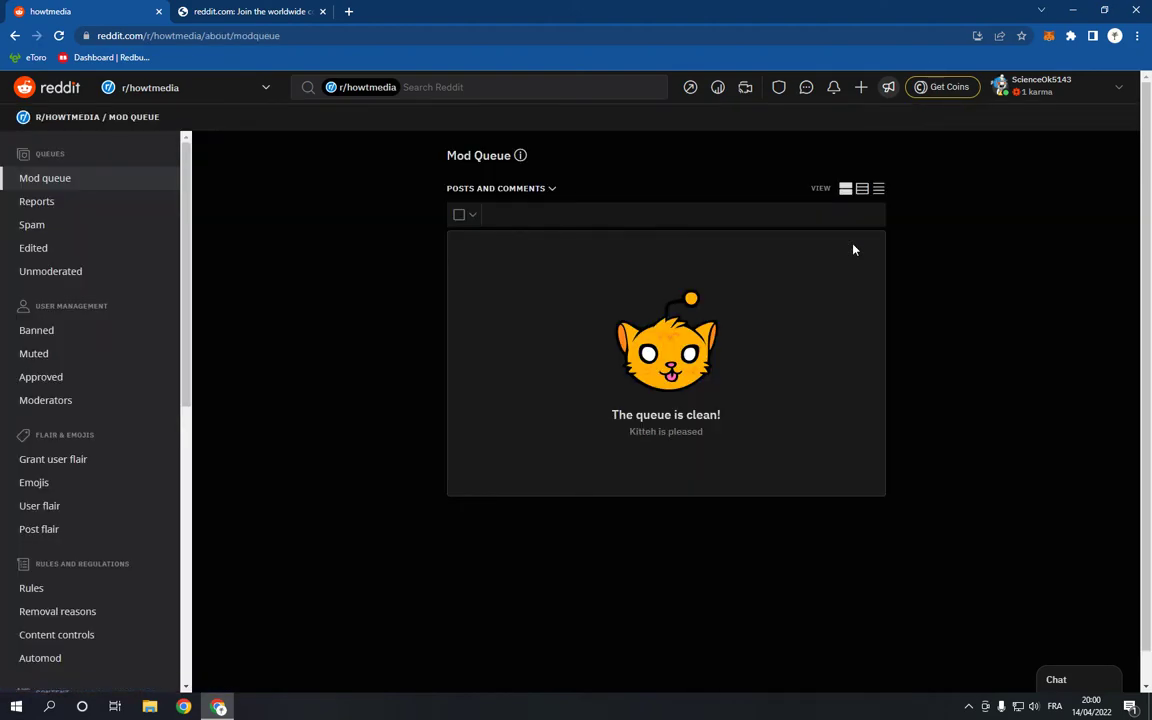
mouse_move(103, 310)
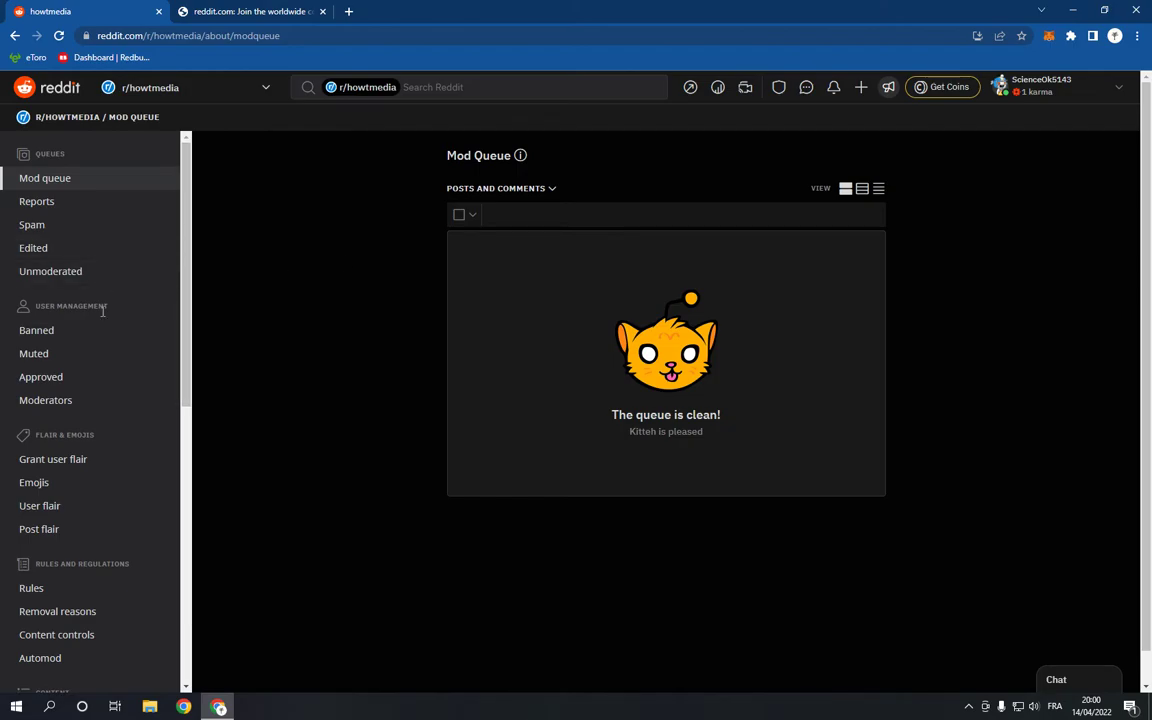
scroll(down, 3)
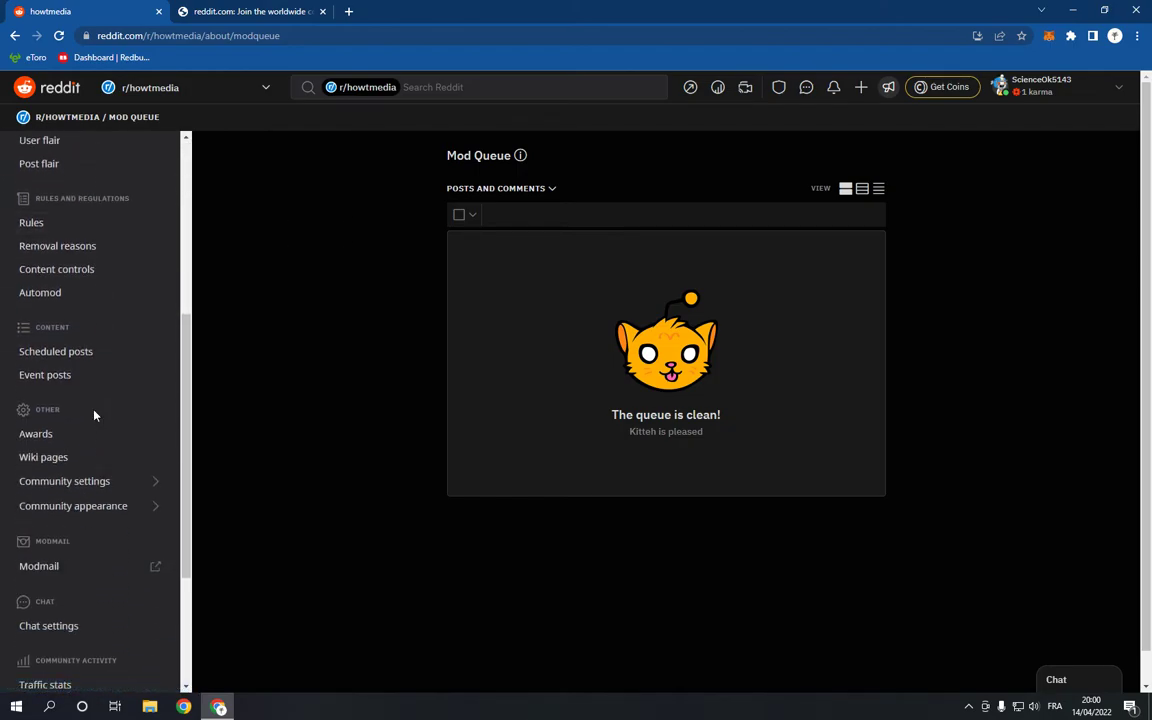
scroll(down, 3)
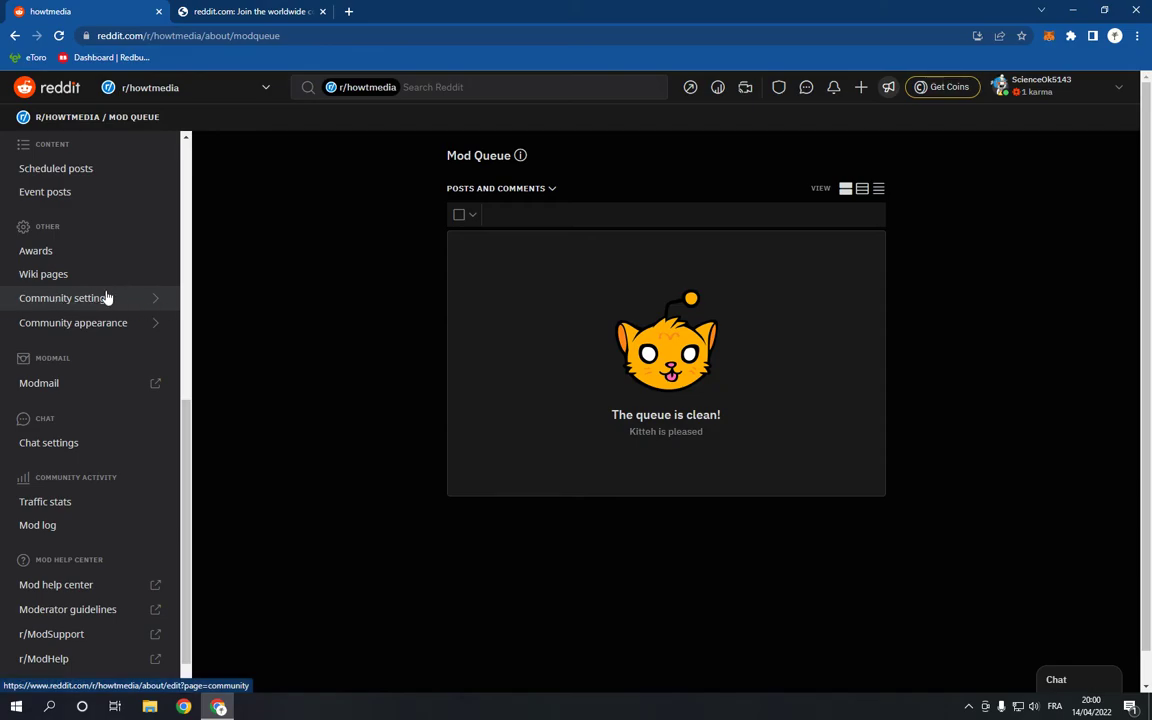
mouse_move(138, 304)
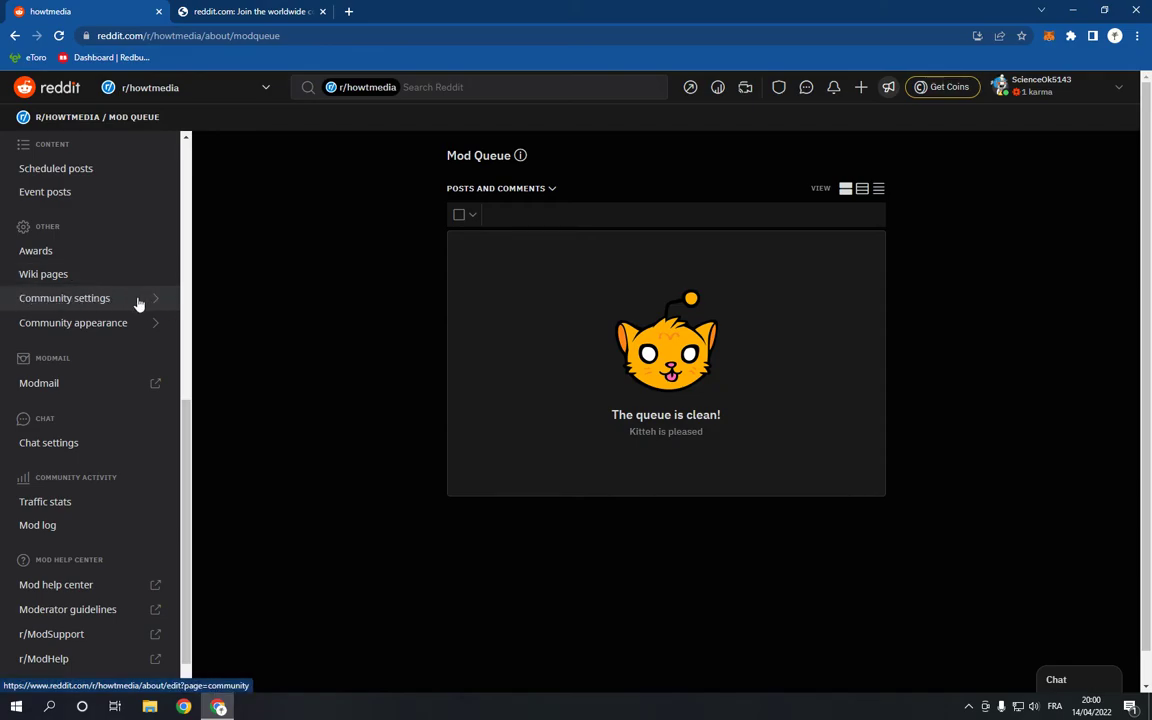
Rename the community to 'howtomedia' in Community settings and save the changes.
click(64, 298)
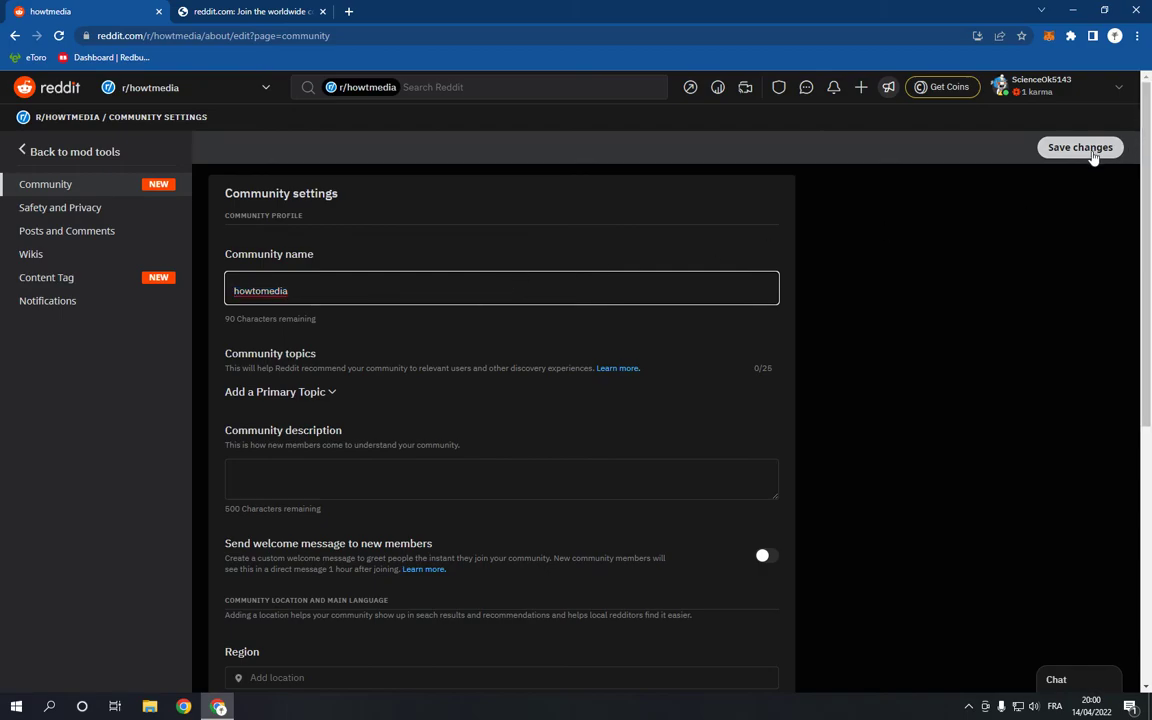
click(1079, 147)
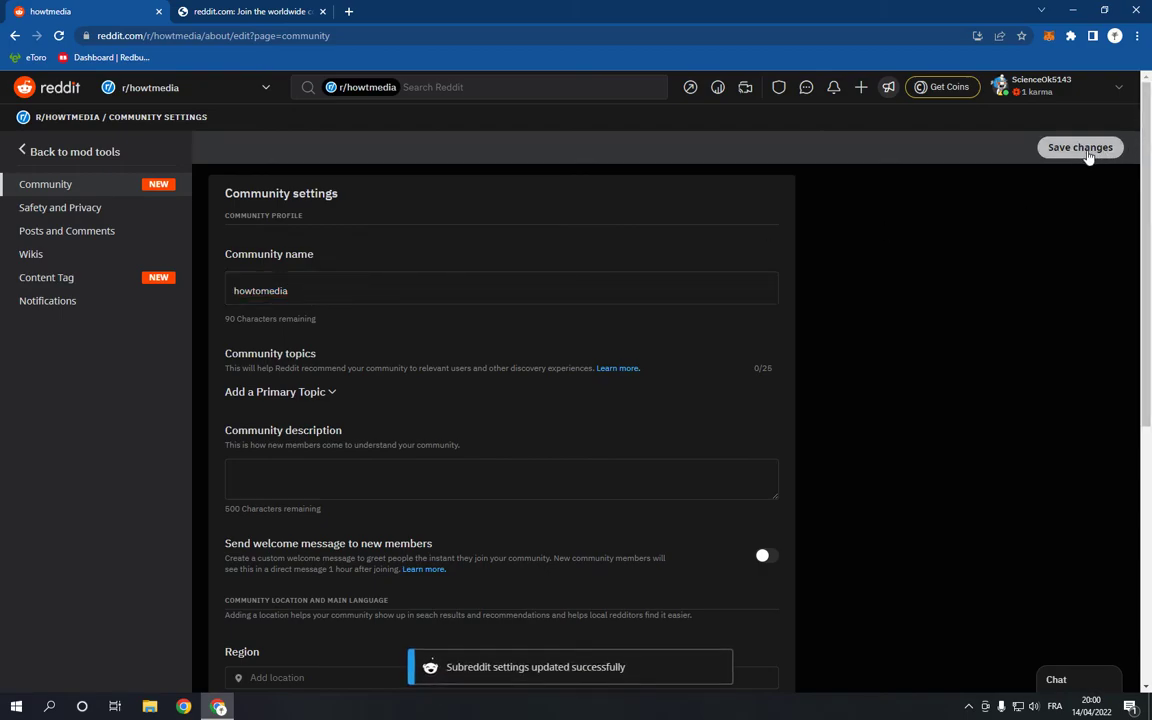
scroll(down, 3)
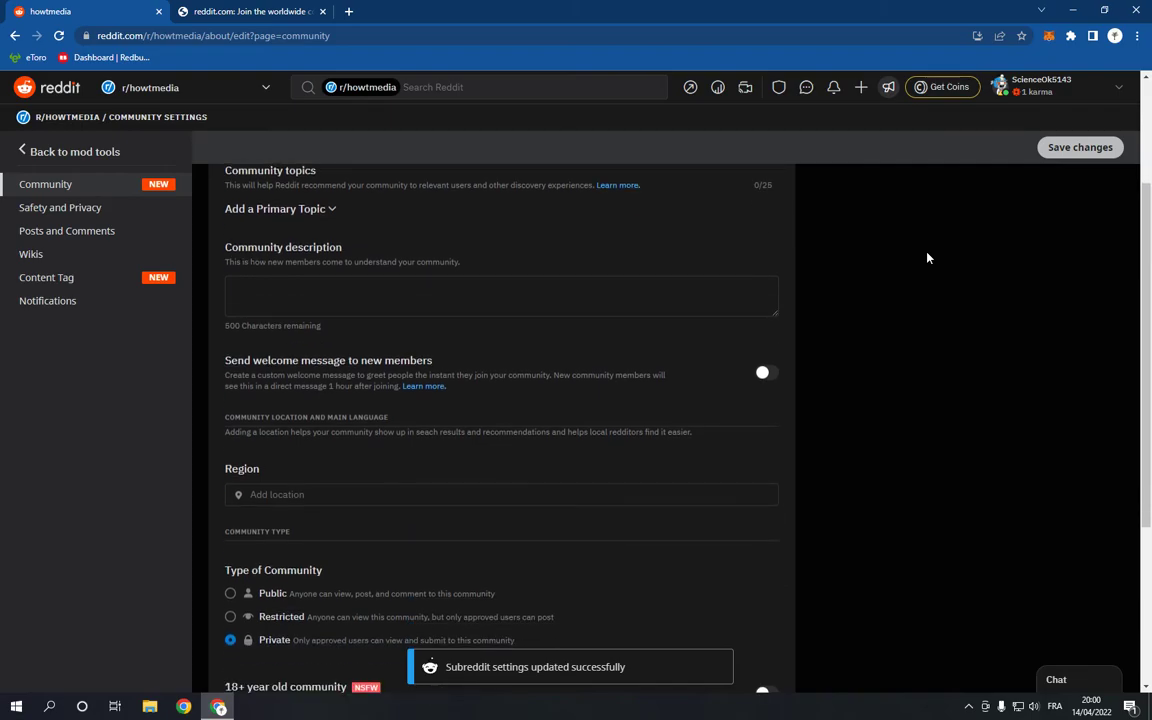
mouse_move(1042, 263)
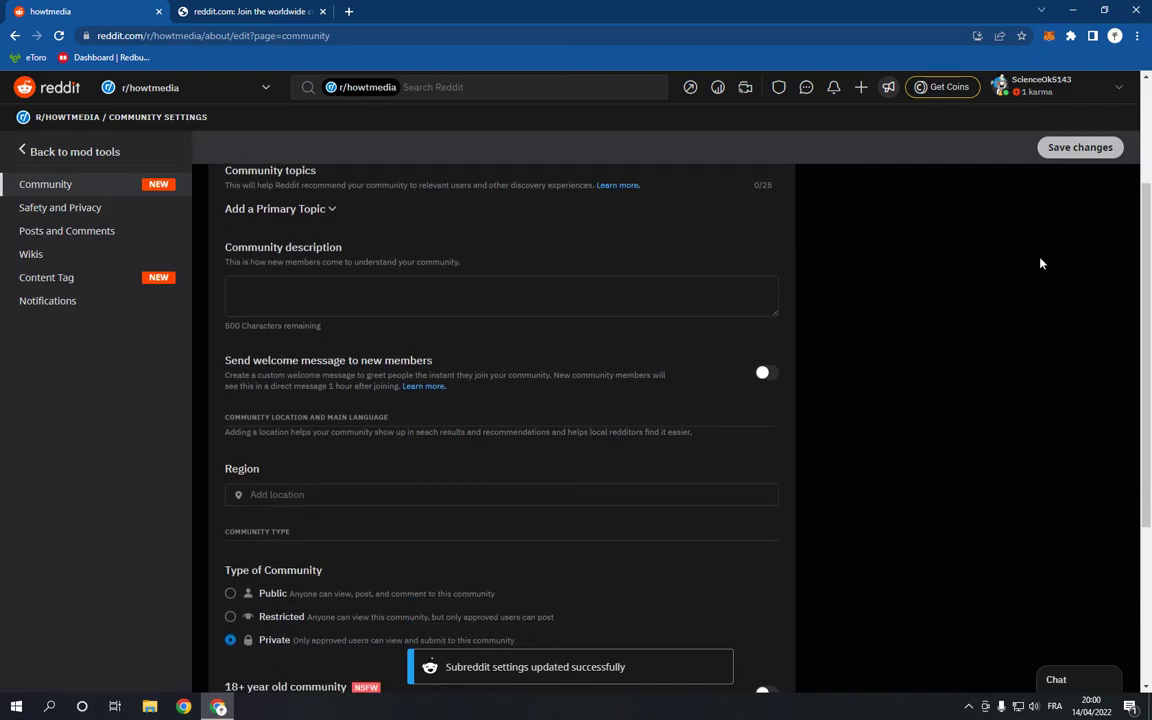